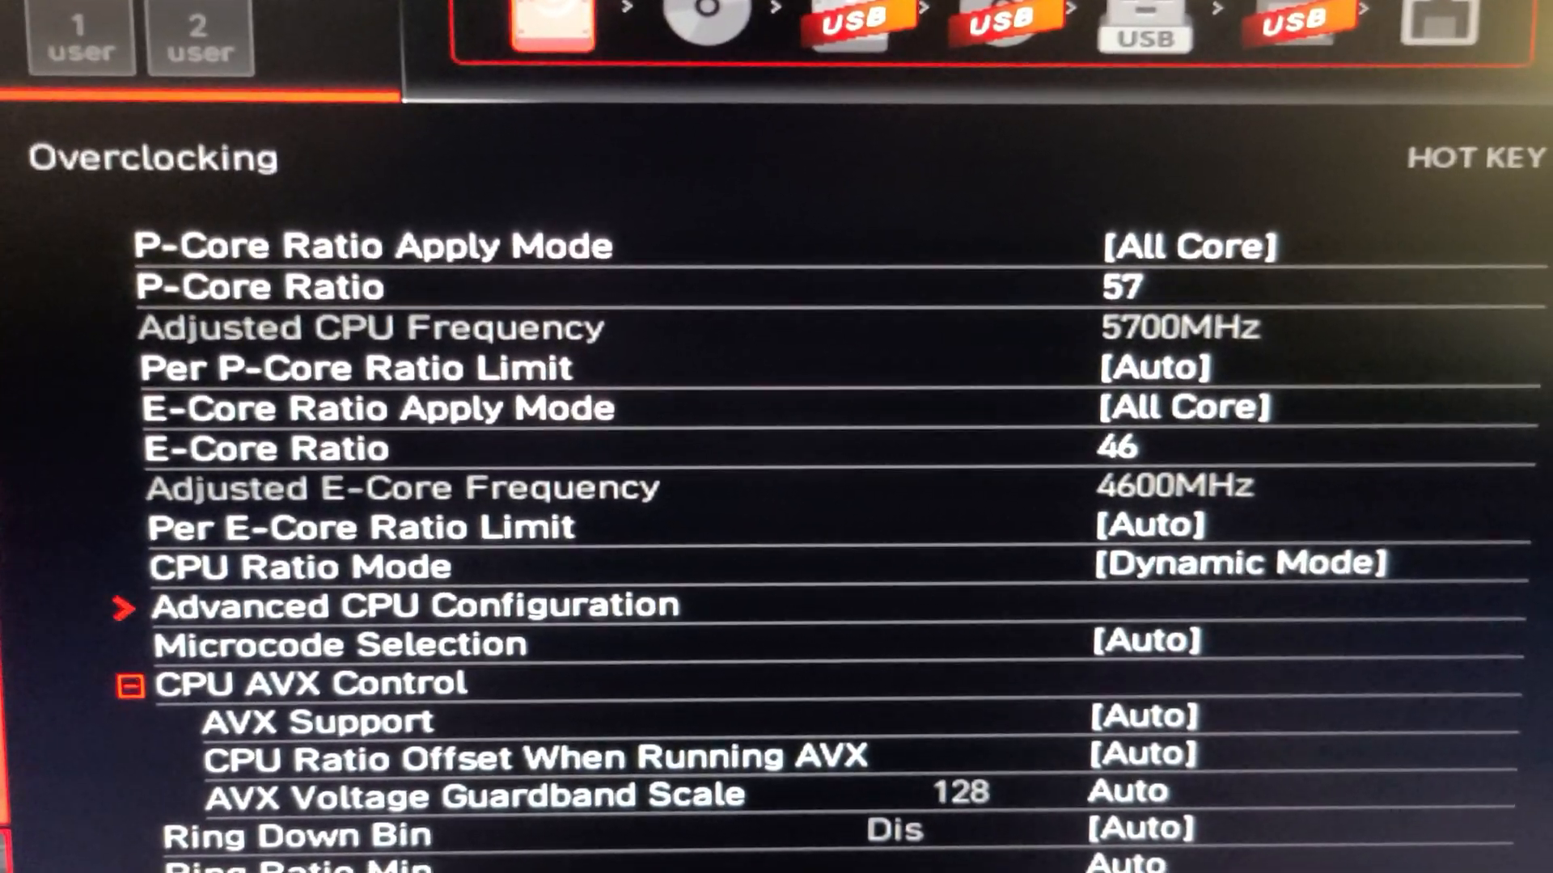
Scroll through the Cinebench 2024 multi-core ranking panel to review the results
{"action": "scroll", "scroll_direction": "down", "scroll_amount": 3}
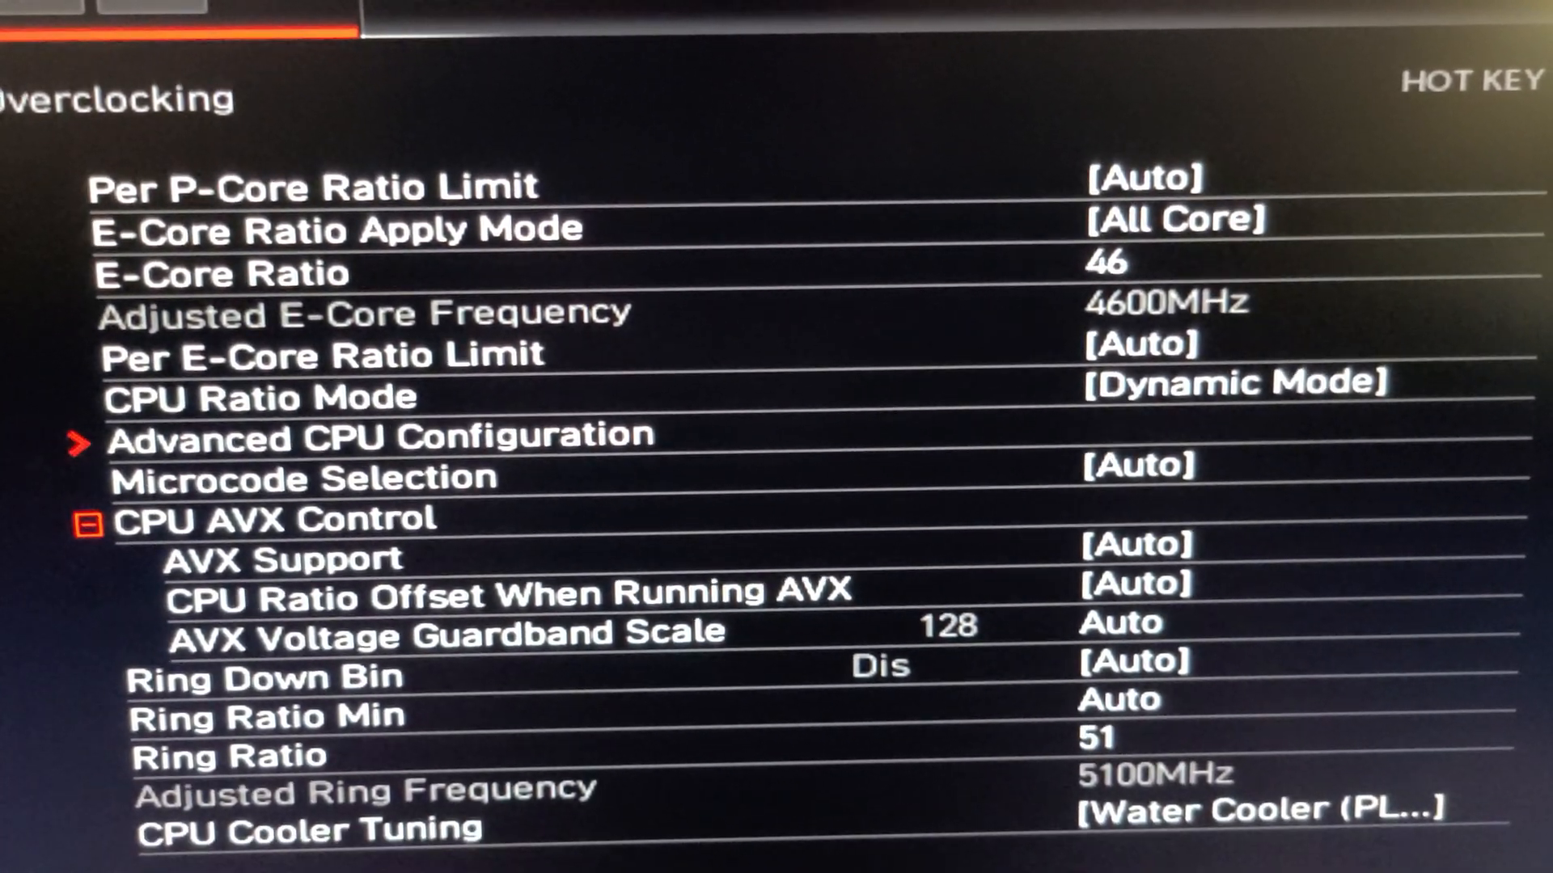
{"action": "scroll", "scroll_direction": "down", "scroll_amount": 3}
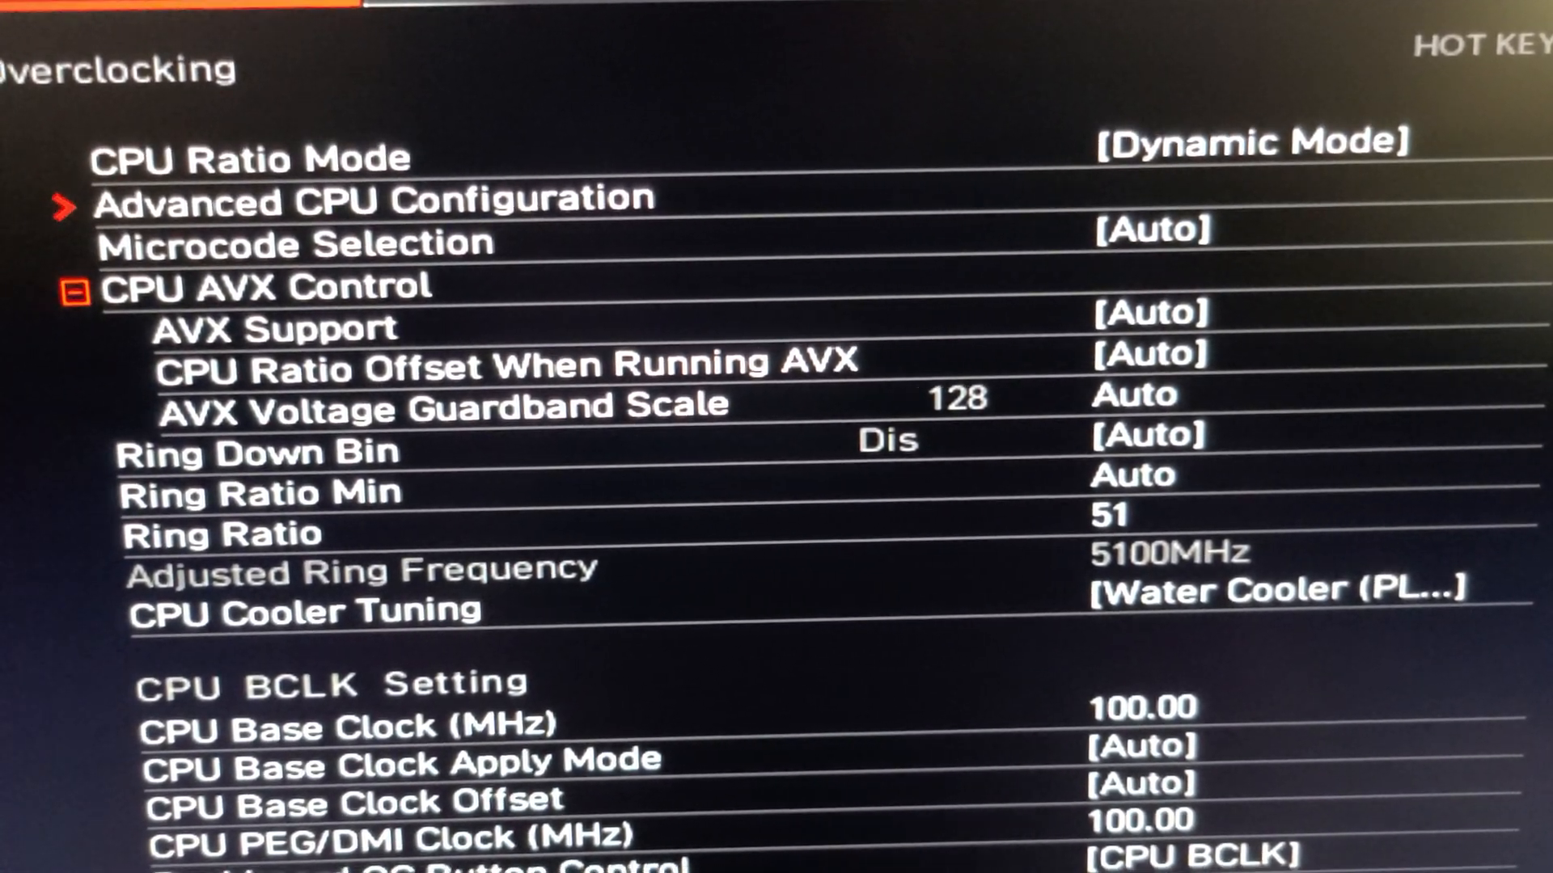
{"action": "scroll", "scroll_direction": "down", "scroll_amount": 3}
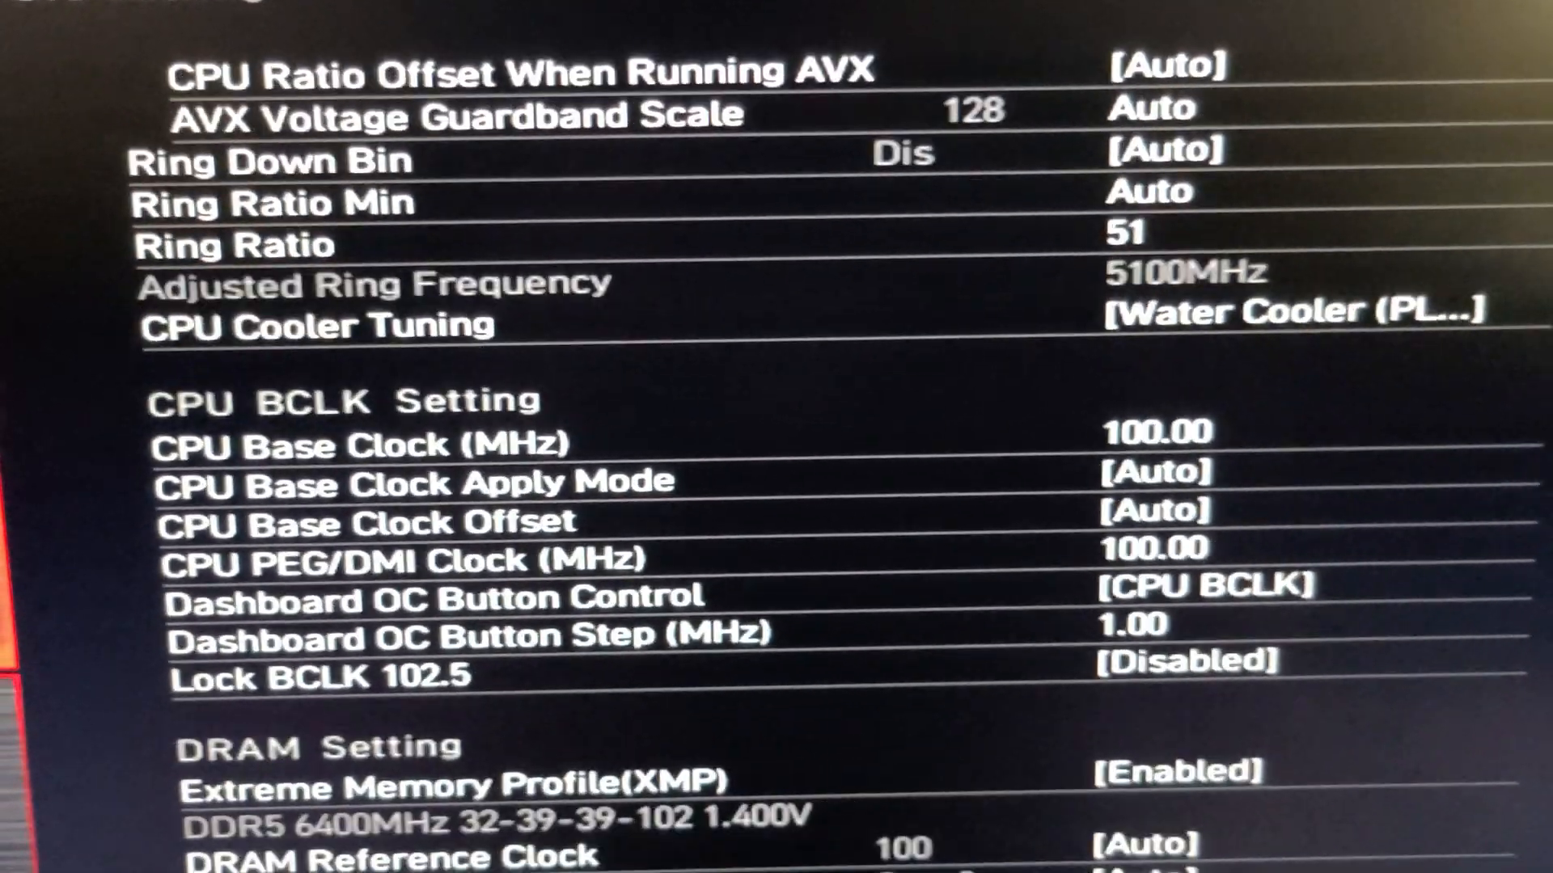
{"action": "scroll", "scroll_direction": "down", "scroll_amount": 3}
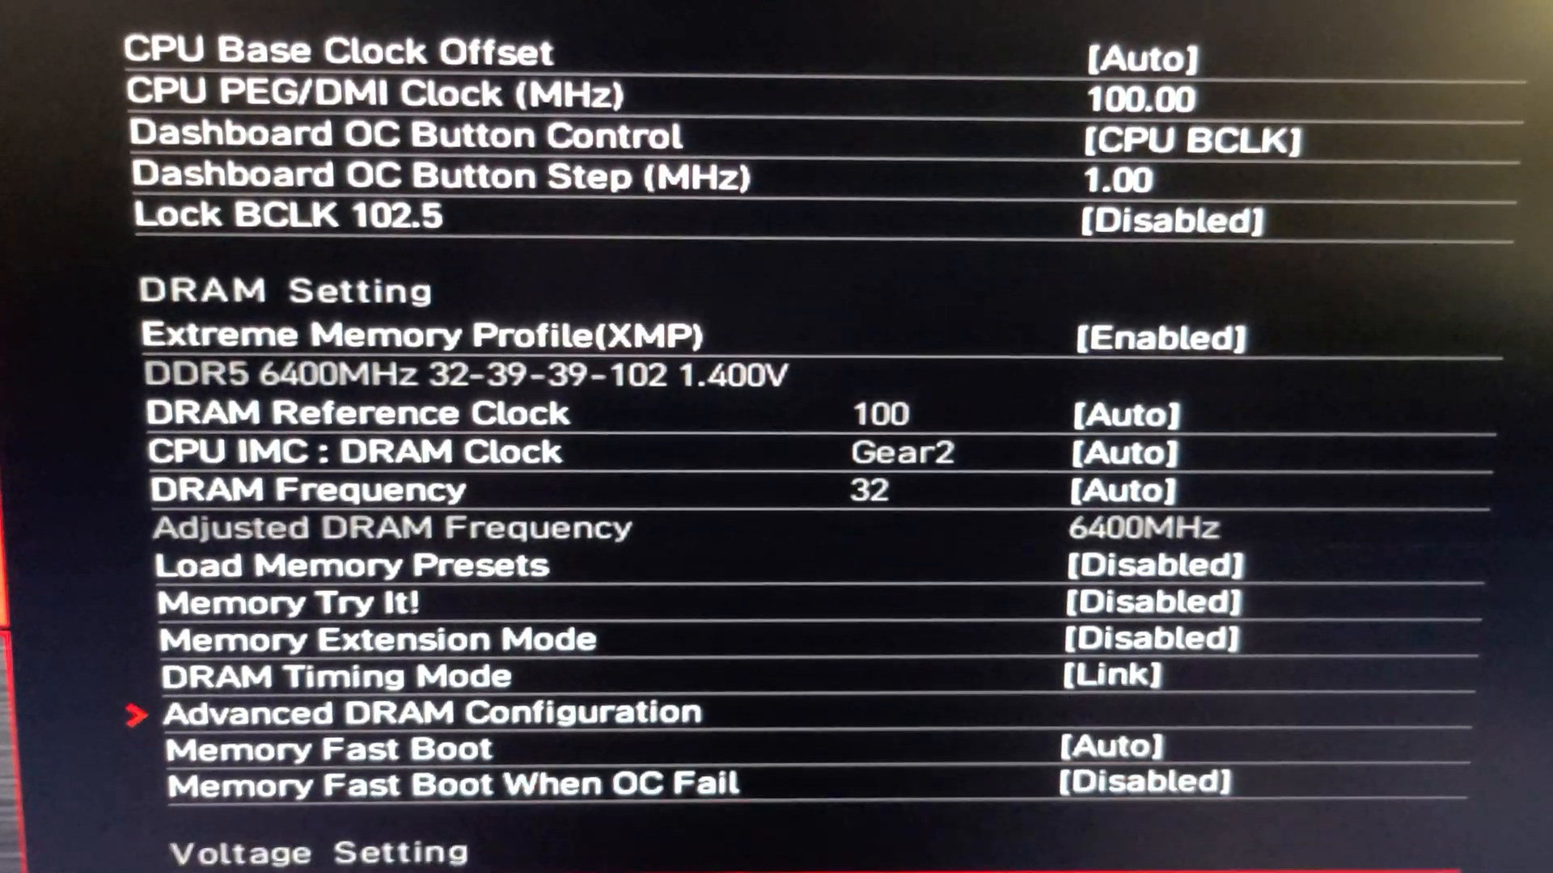
{"action": "scroll", "scroll_direction": "down", "scroll_amount": 3}
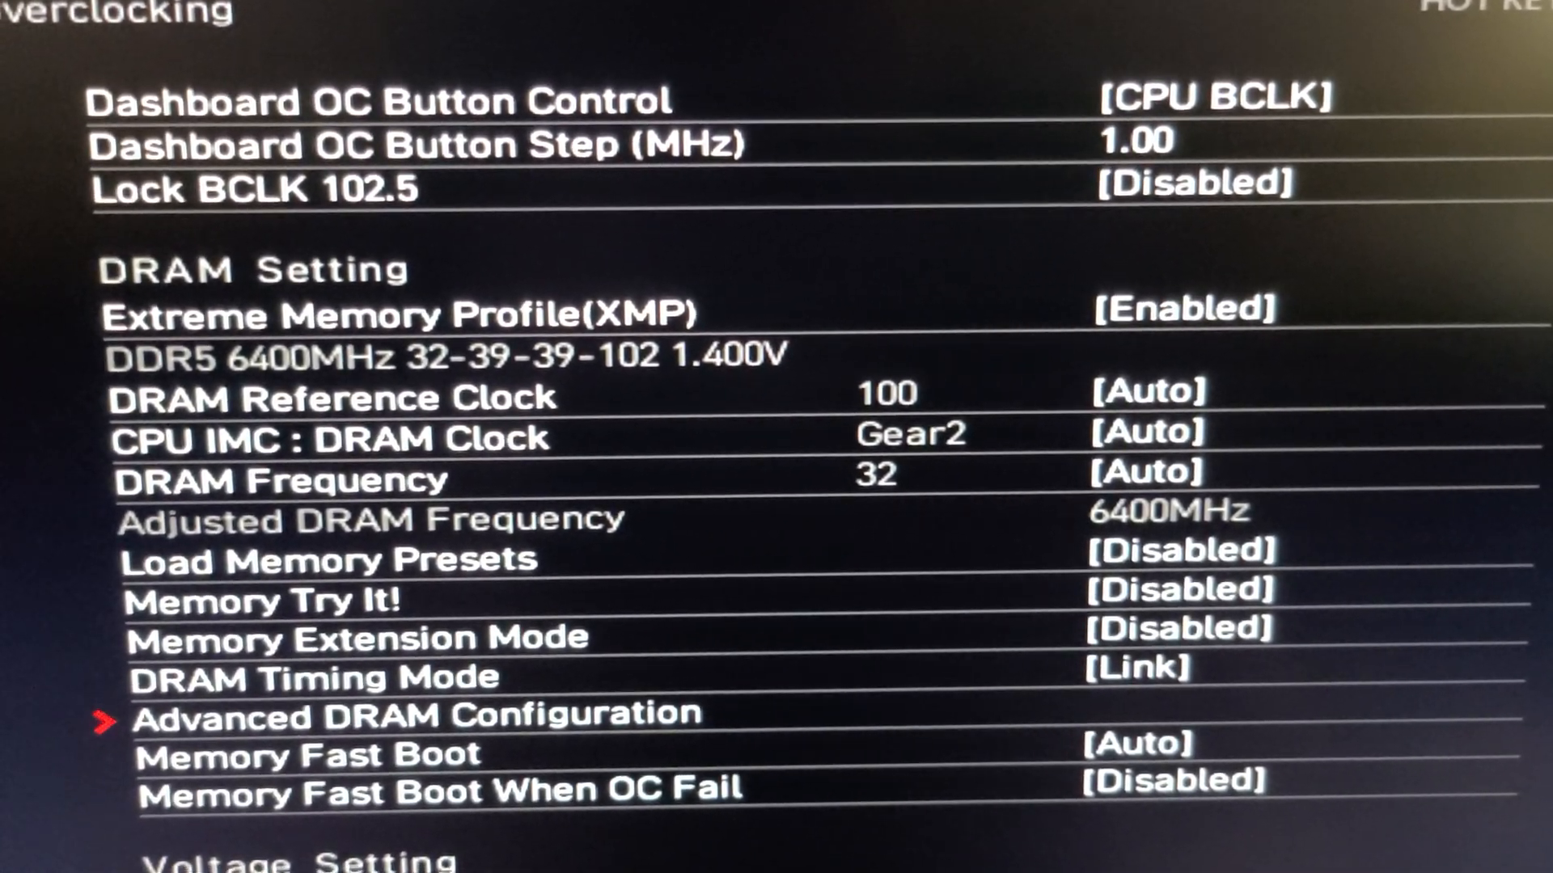
{"action": "scroll", "scroll_direction": "down", "scroll_amount": 3}
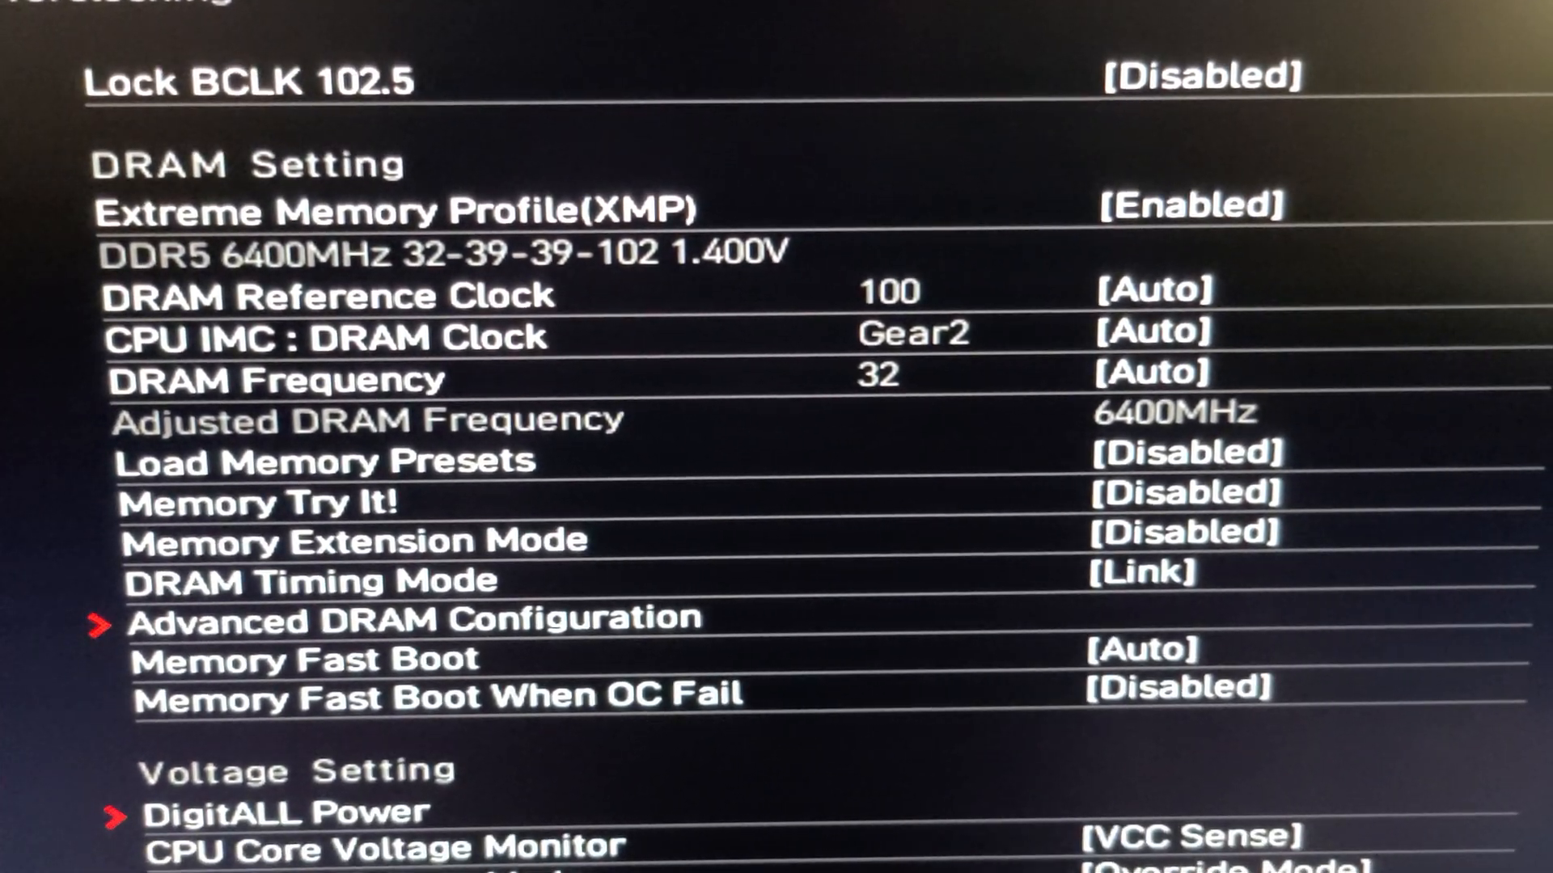
{"action": "scroll", "scroll_direction": "down", "scroll_amount": 3}
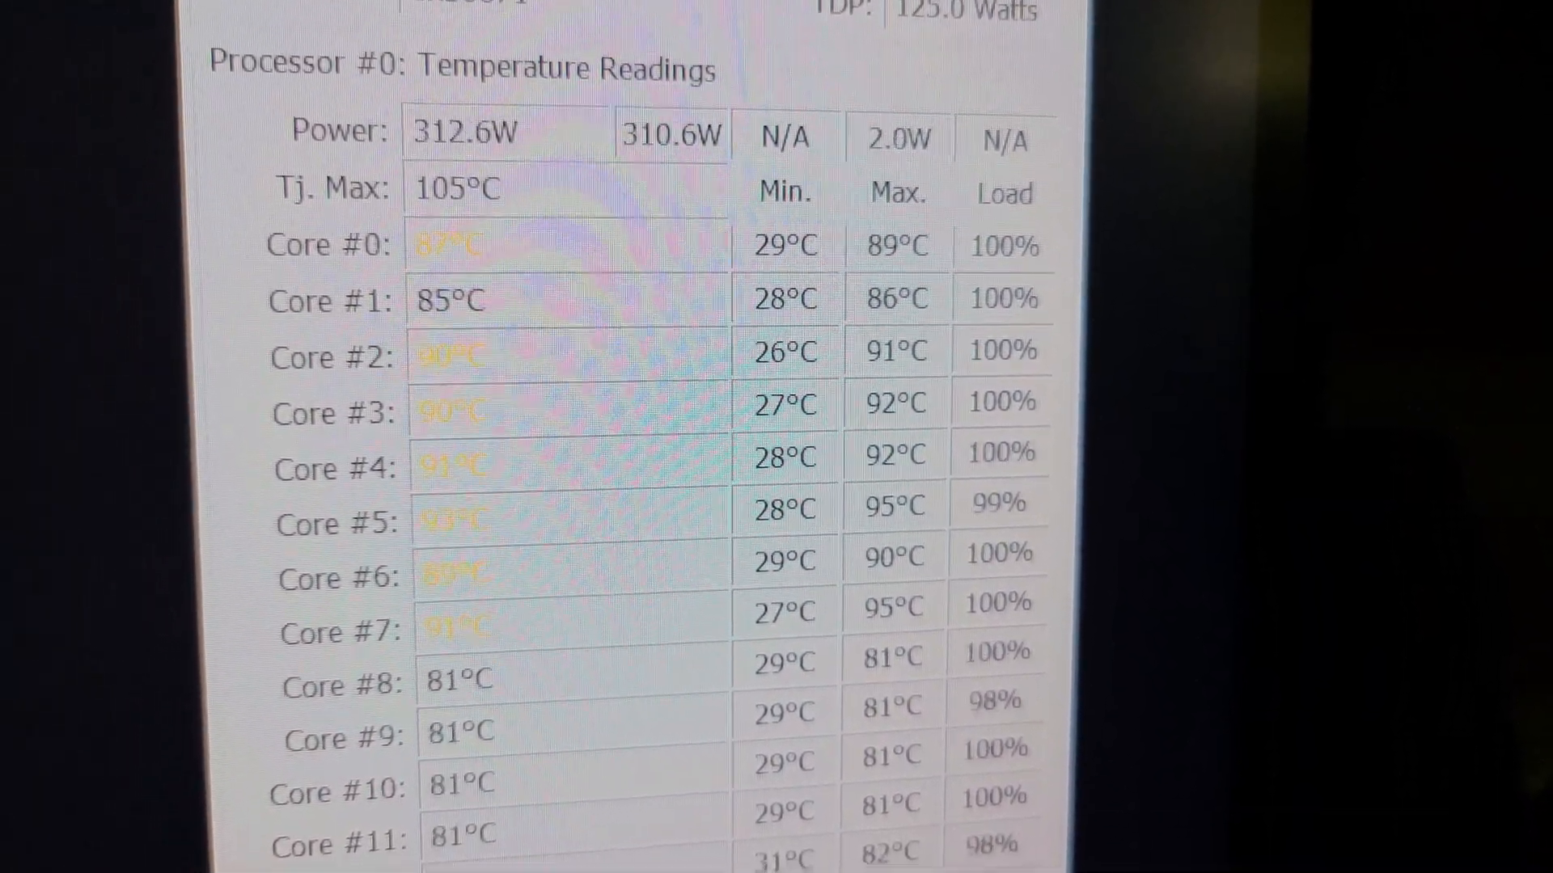
{"action": "scroll", "scroll_direction": "down", "scroll_amount": 3}
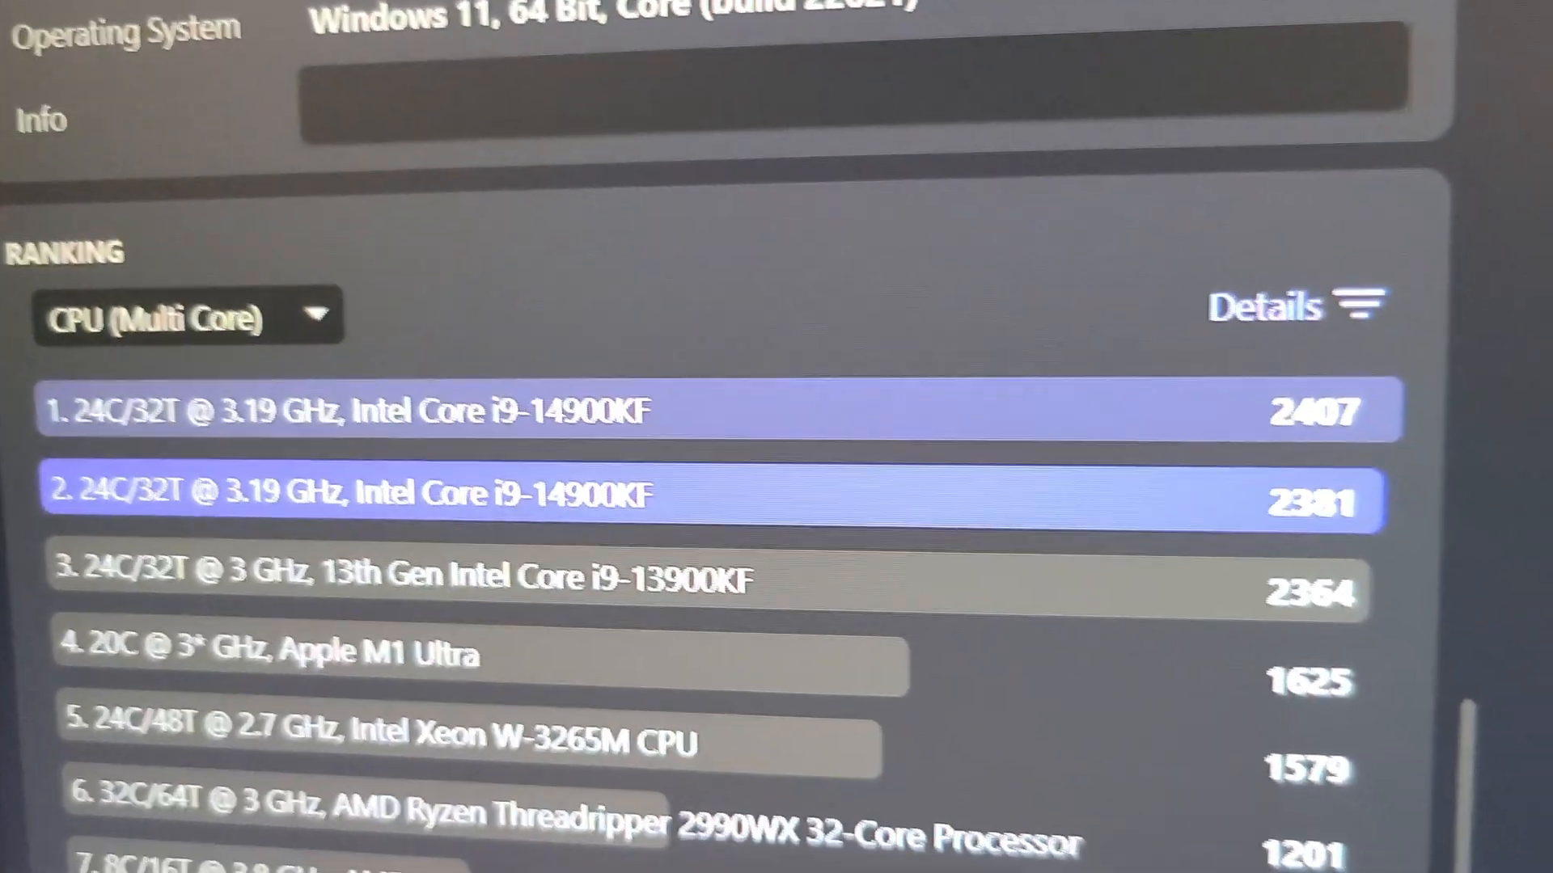
{"action": "scroll", "scroll_direction": "down", "scroll_amount": 3}
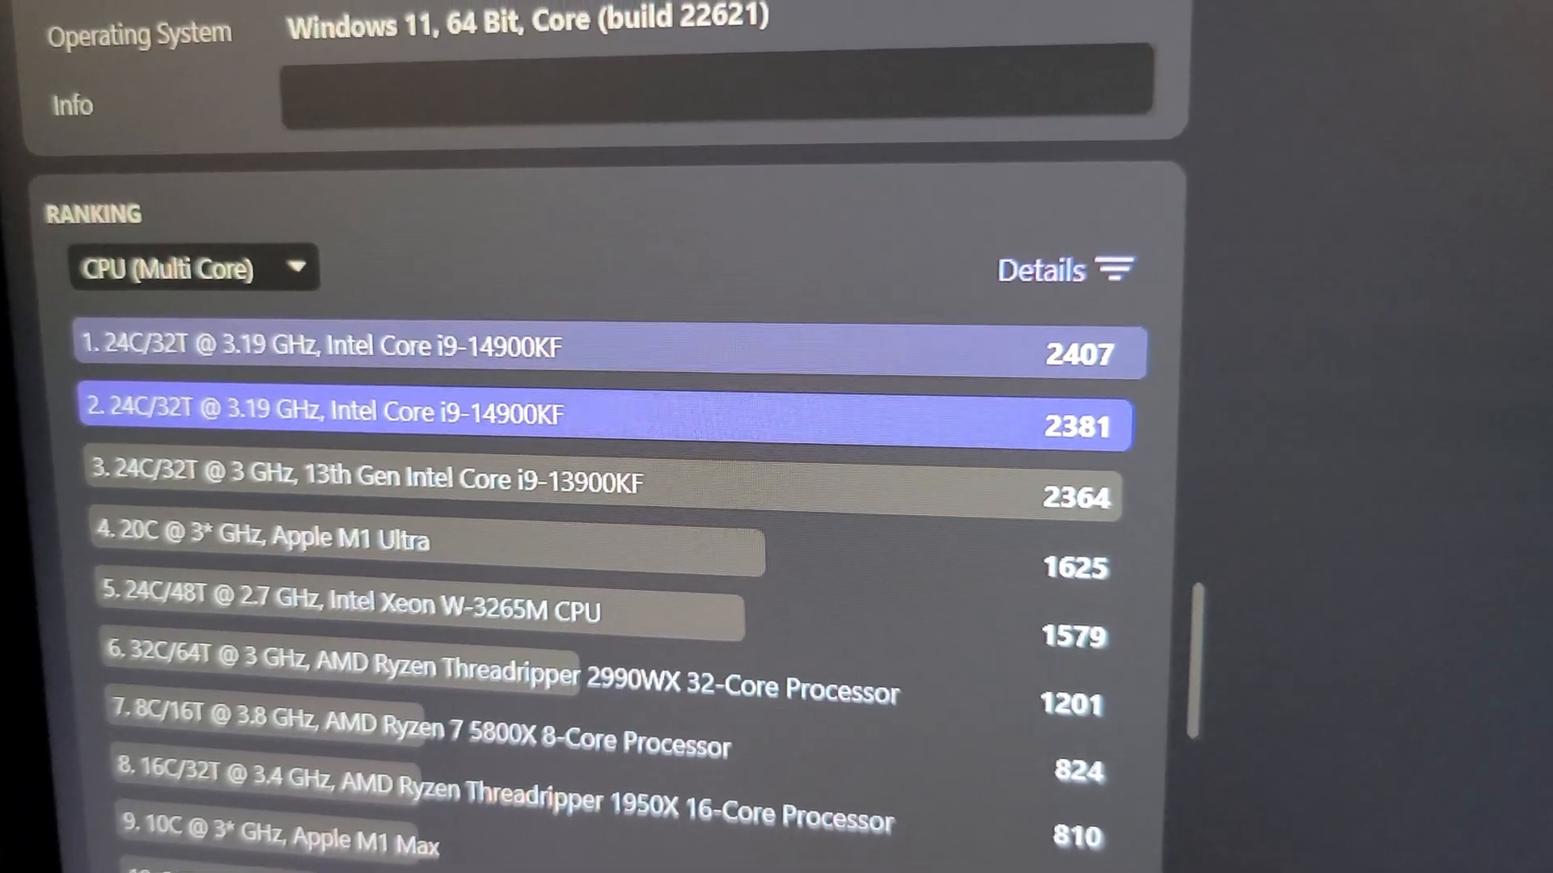
{"action": "scroll", "scroll_direction": "down", "scroll_amount": 3}
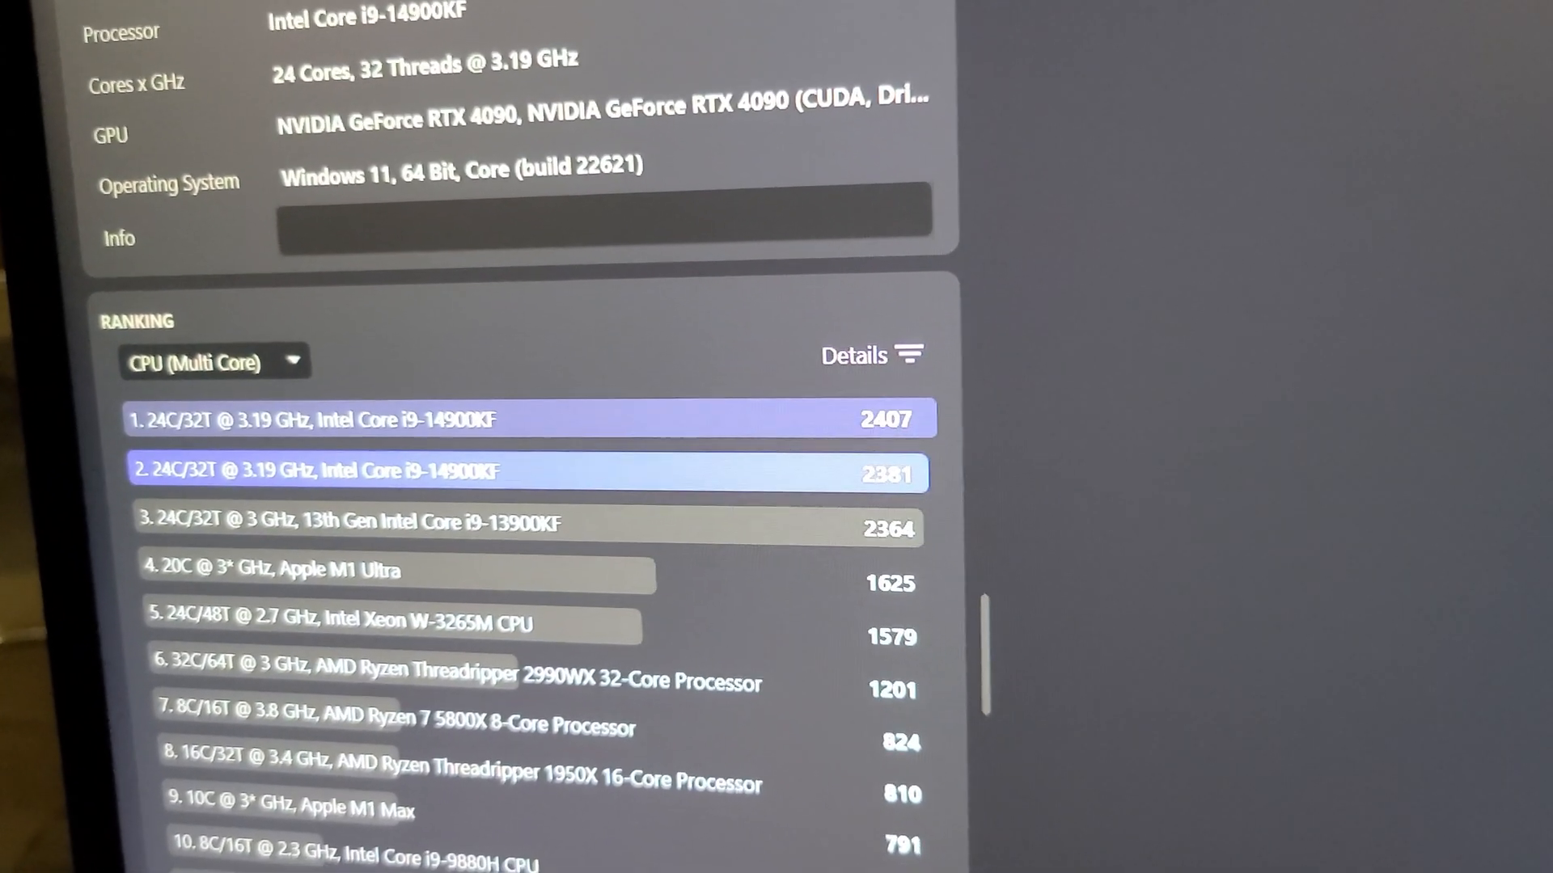
Switch the ranking to CPU (Single Core), showing the i9-14900KF first above the 13900KF's 132
{"action": "left_click", "coordinate": [215, 362]}
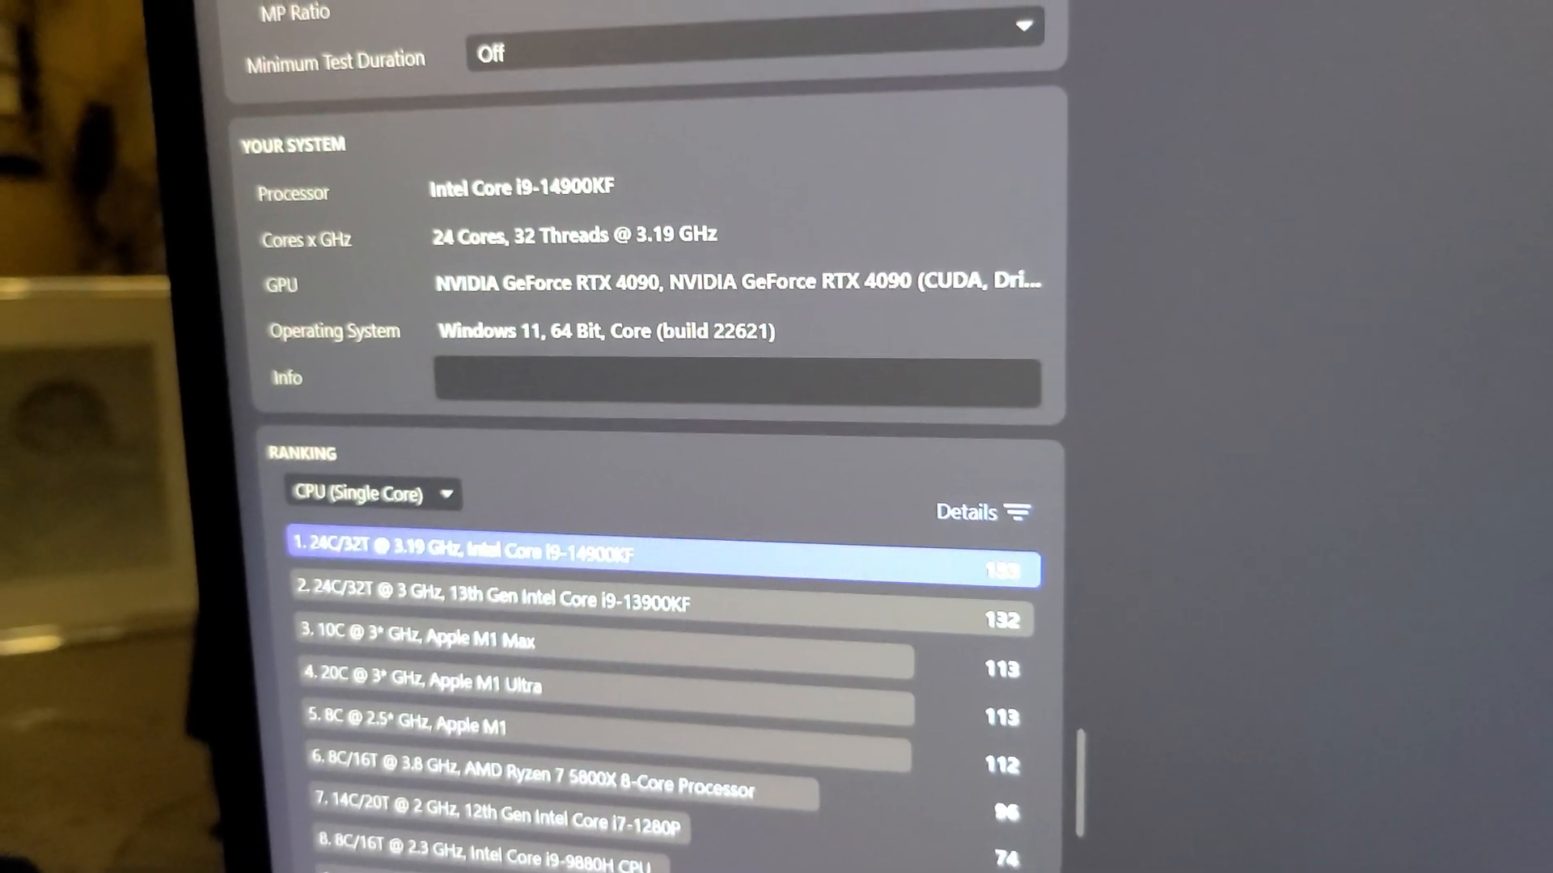
{"action": "scroll", "scroll_direction": "down", "scroll_amount": 3}
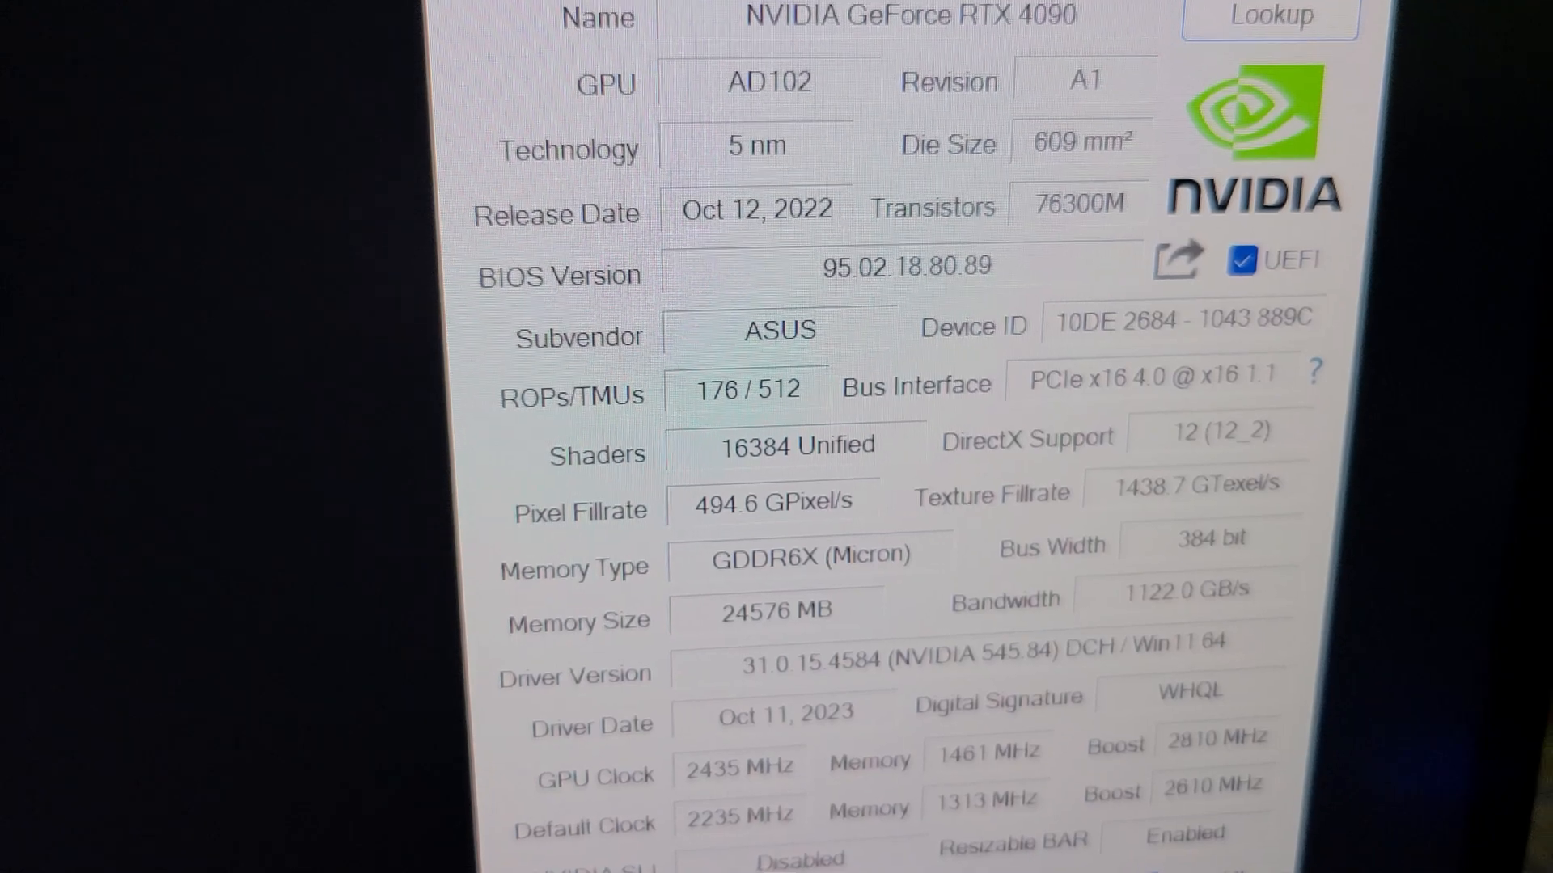
{"action": "scroll", "scroll_direction": "down", "scroll_amount": 3}
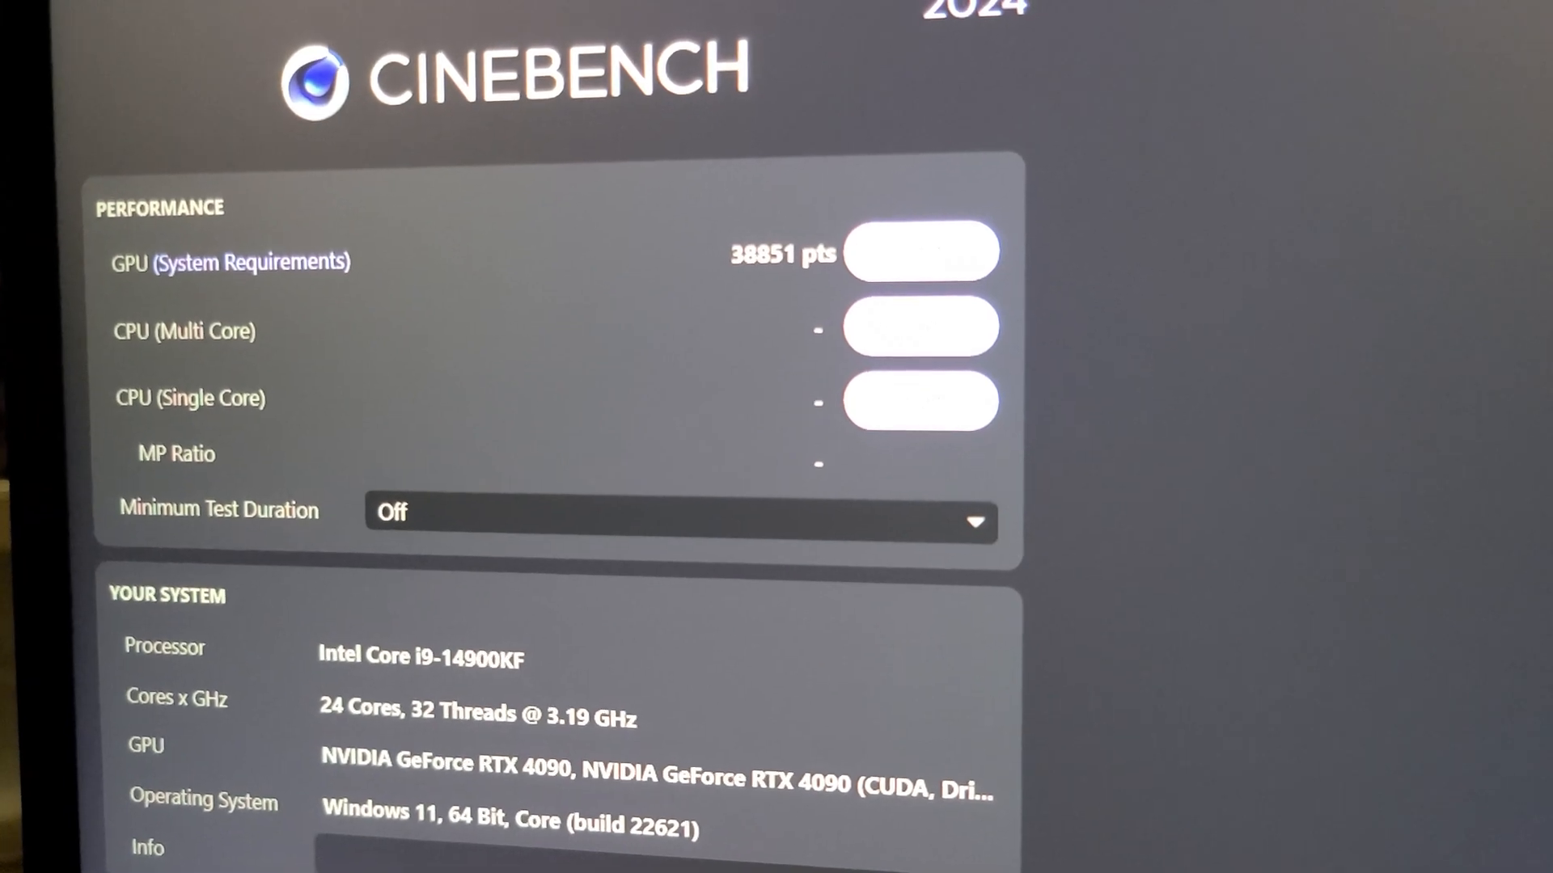
{"action": "scroll", "scroll_direction": "down", "scroll_amount": 3}
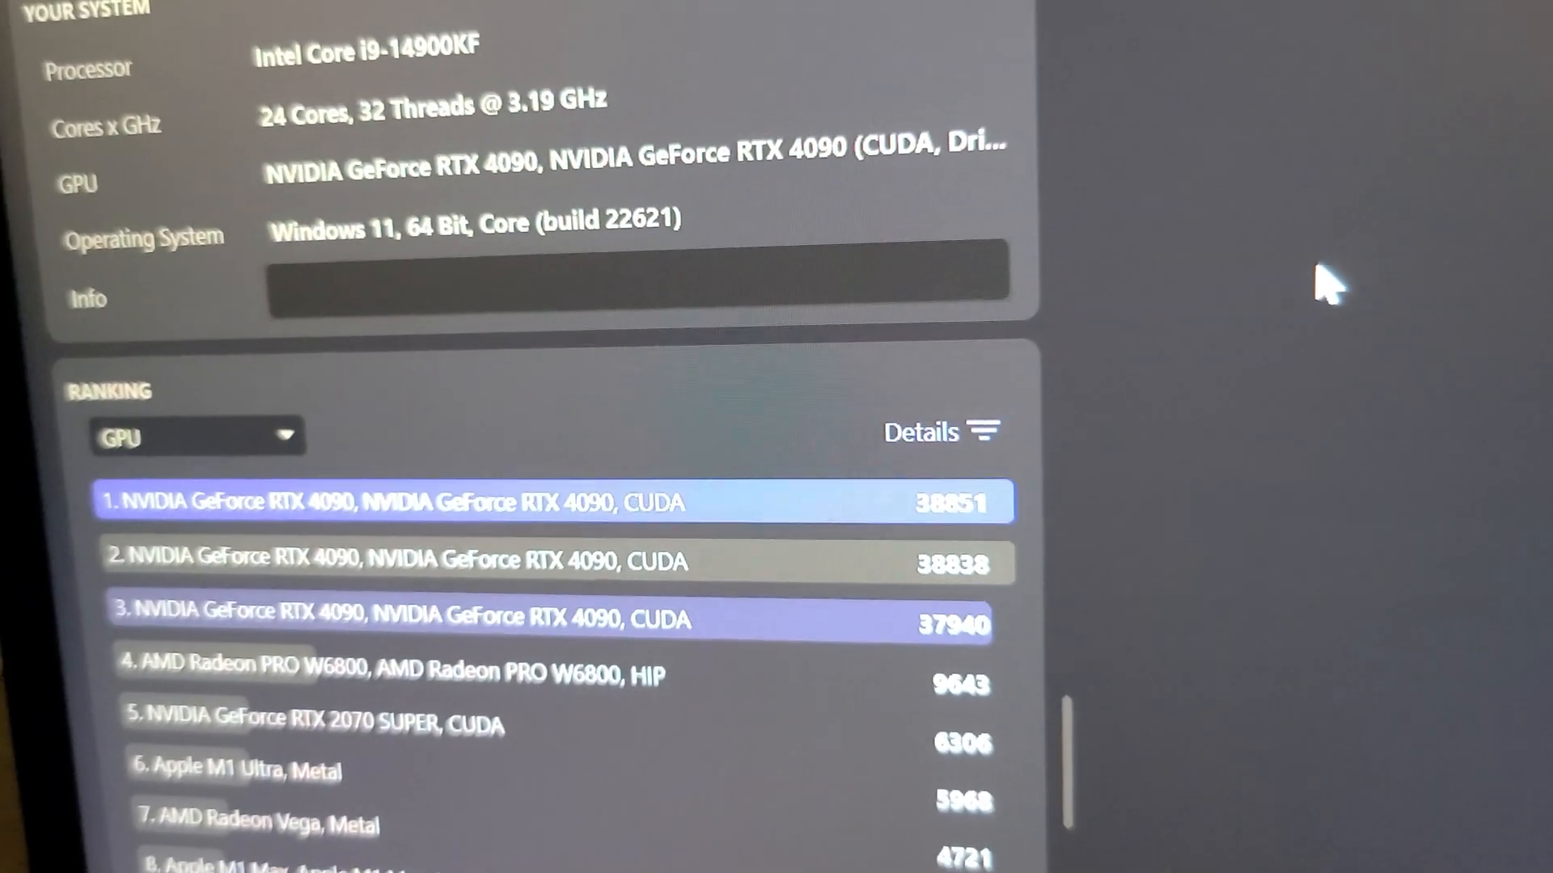
{"action": "scroll", "scroll_direction": "down", "scroll_amount": 3}
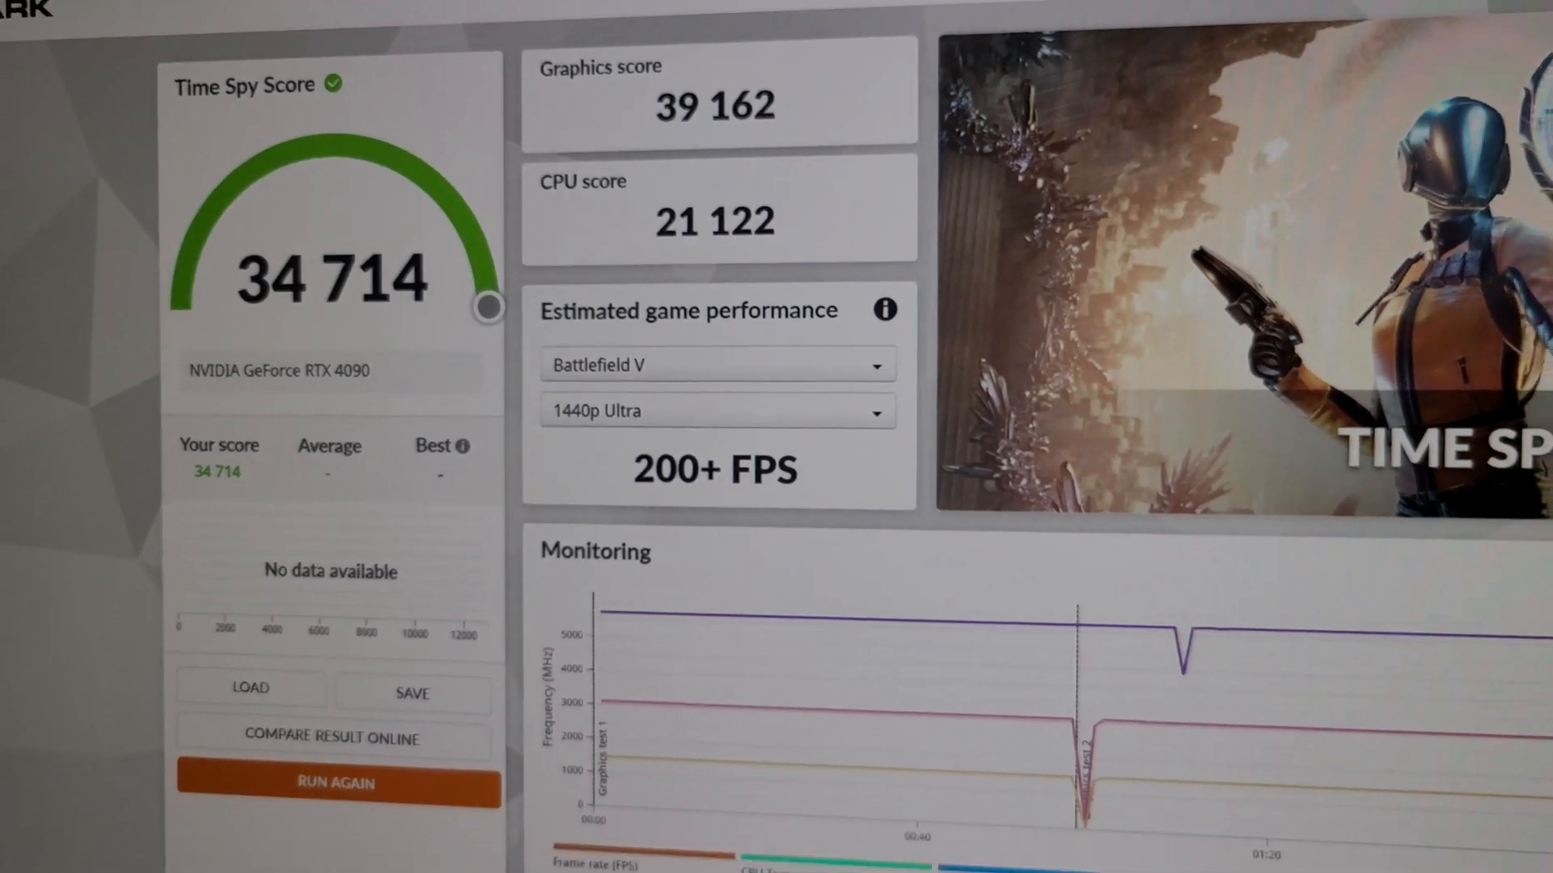
{"action": "scroll", "scroll_direction": "down", "scroll_amount": 3}
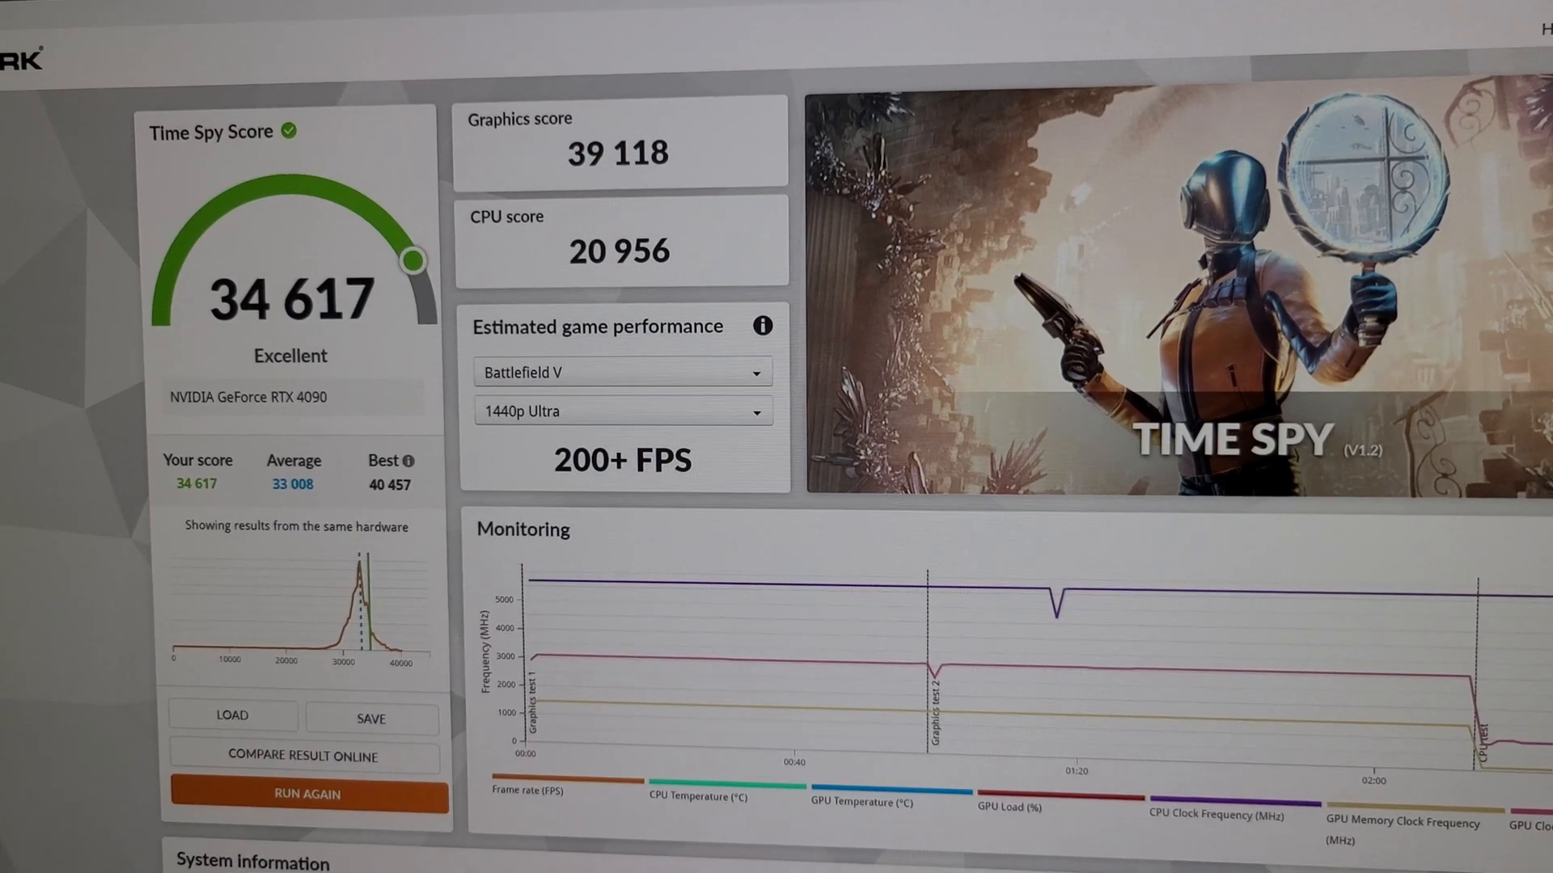
{"action": "left_click", "coordinate": [306, 793]}
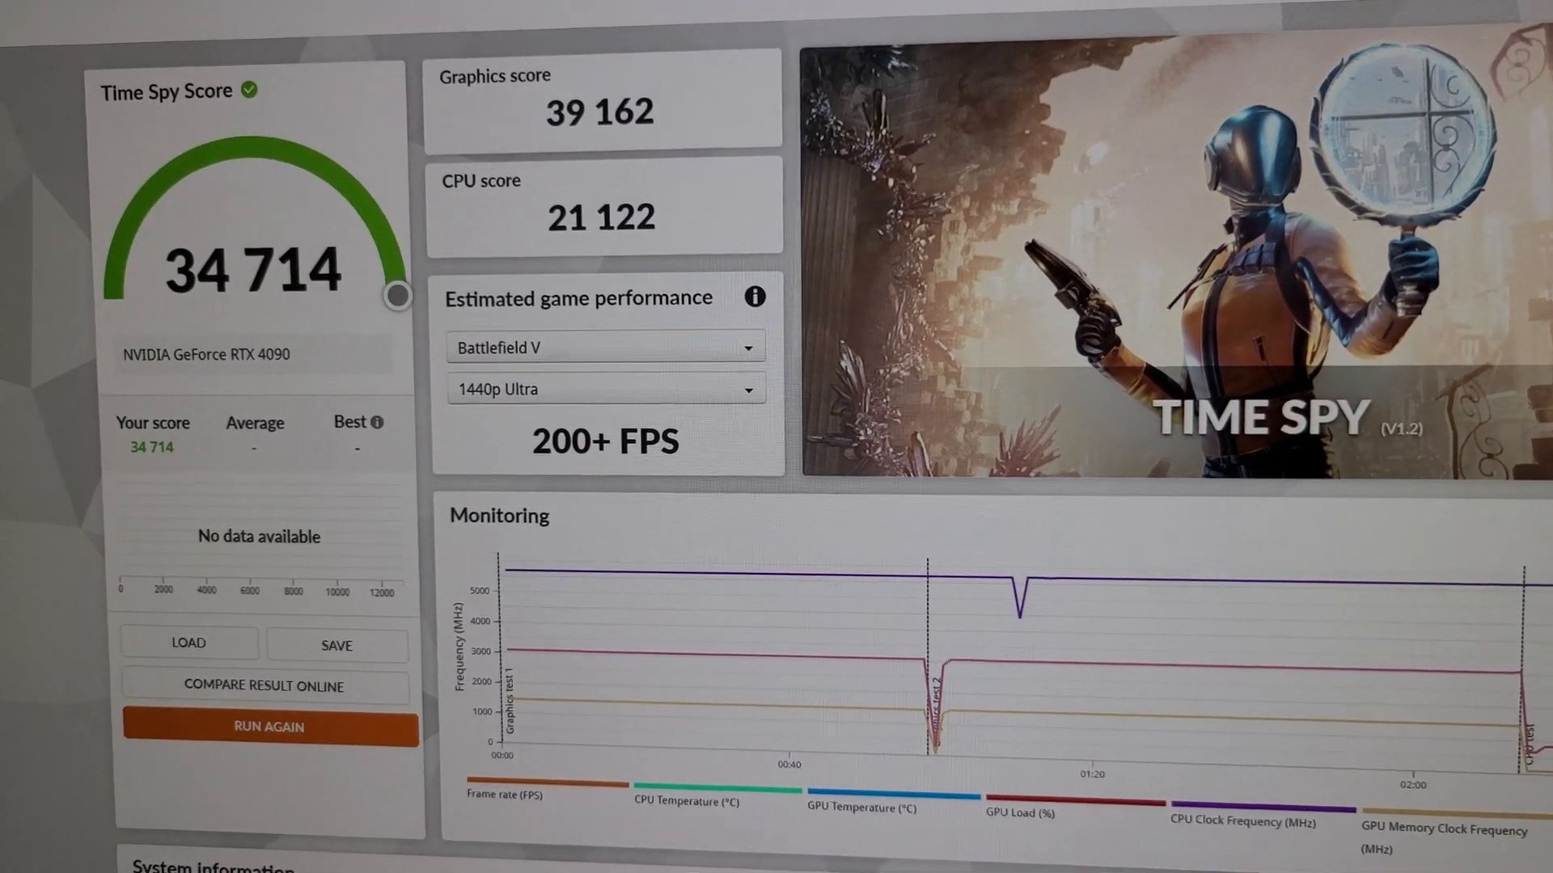
{"action": "scroll", "scroll_direction": "down", "scroll_amount": 3}
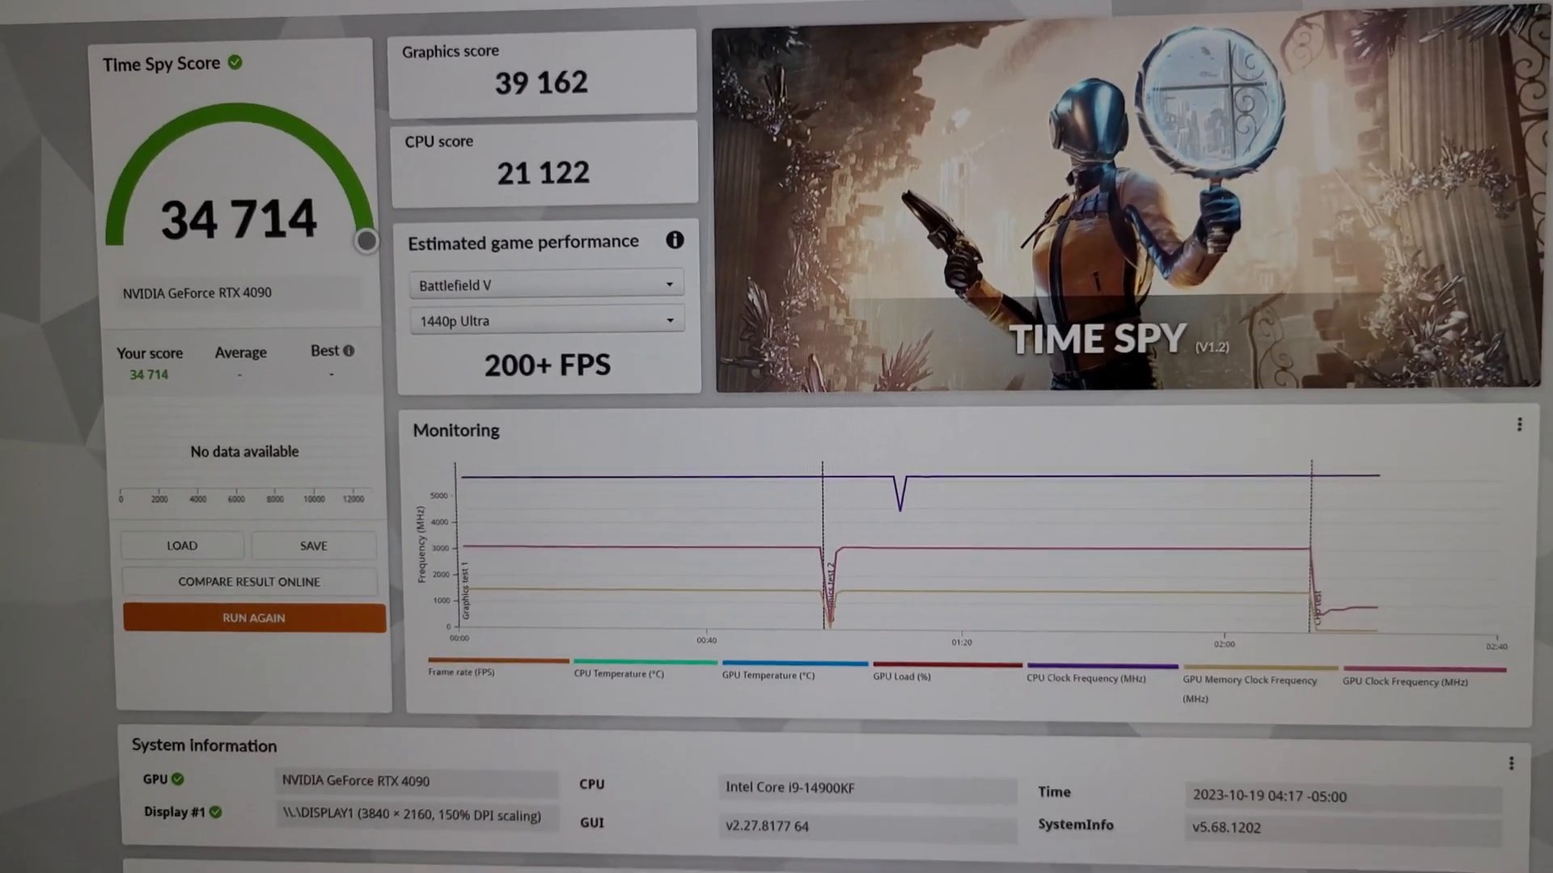
{"action": "scroll", "scroll_direction": "down", "scroll_amount": 3}
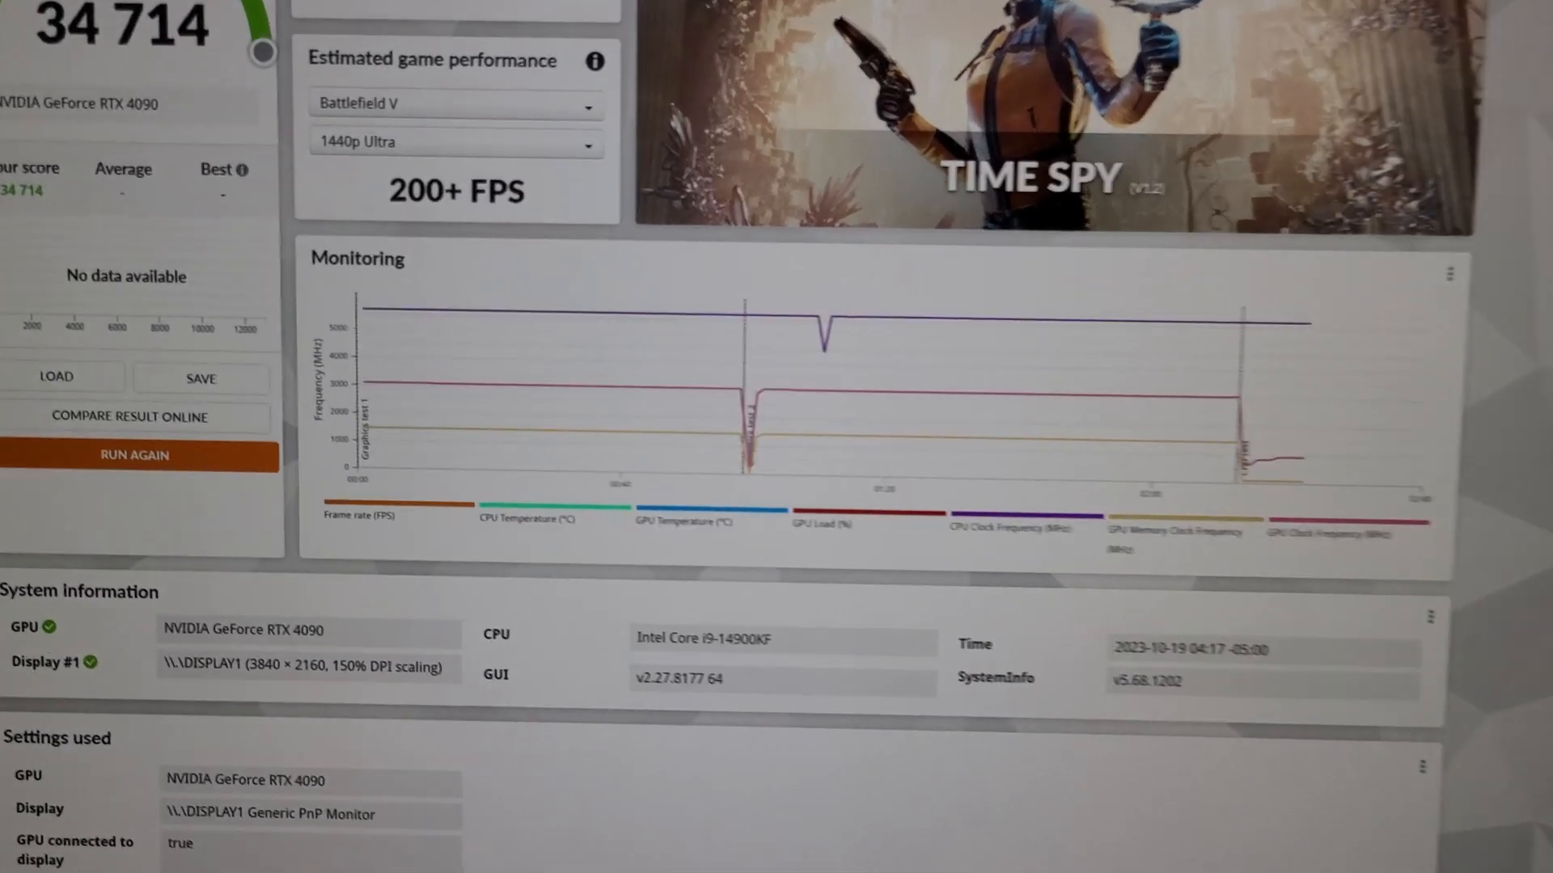
{"action": "scroll", "scroll_direction": "down", "scroll_amount": 3}
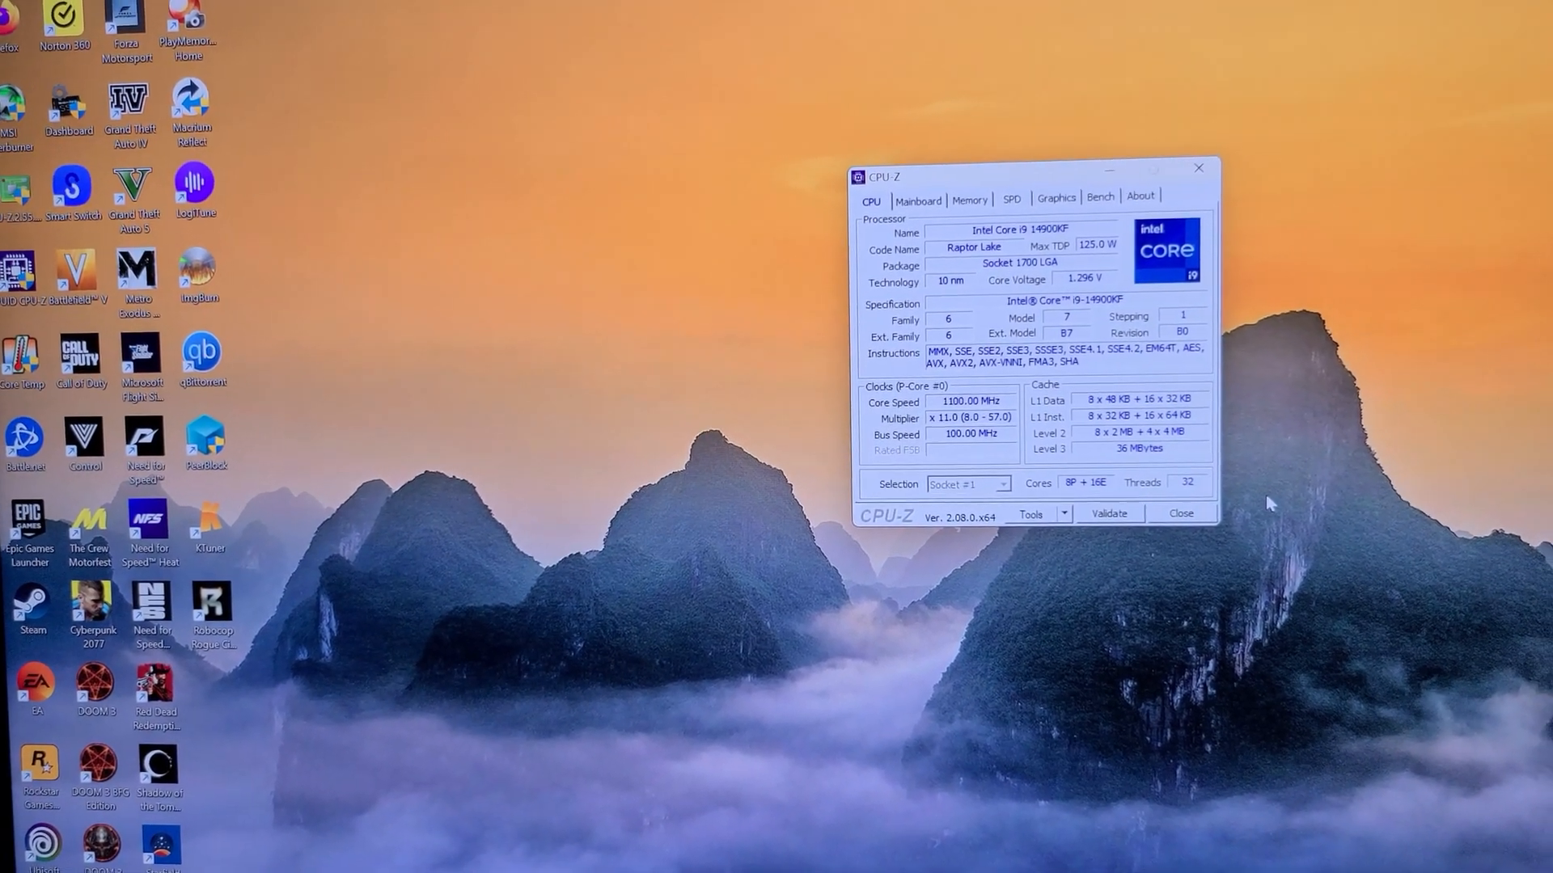
{"action": "left_click_drag", "start_coordinate": [1030, 176], "coordinate": [713, 181]}
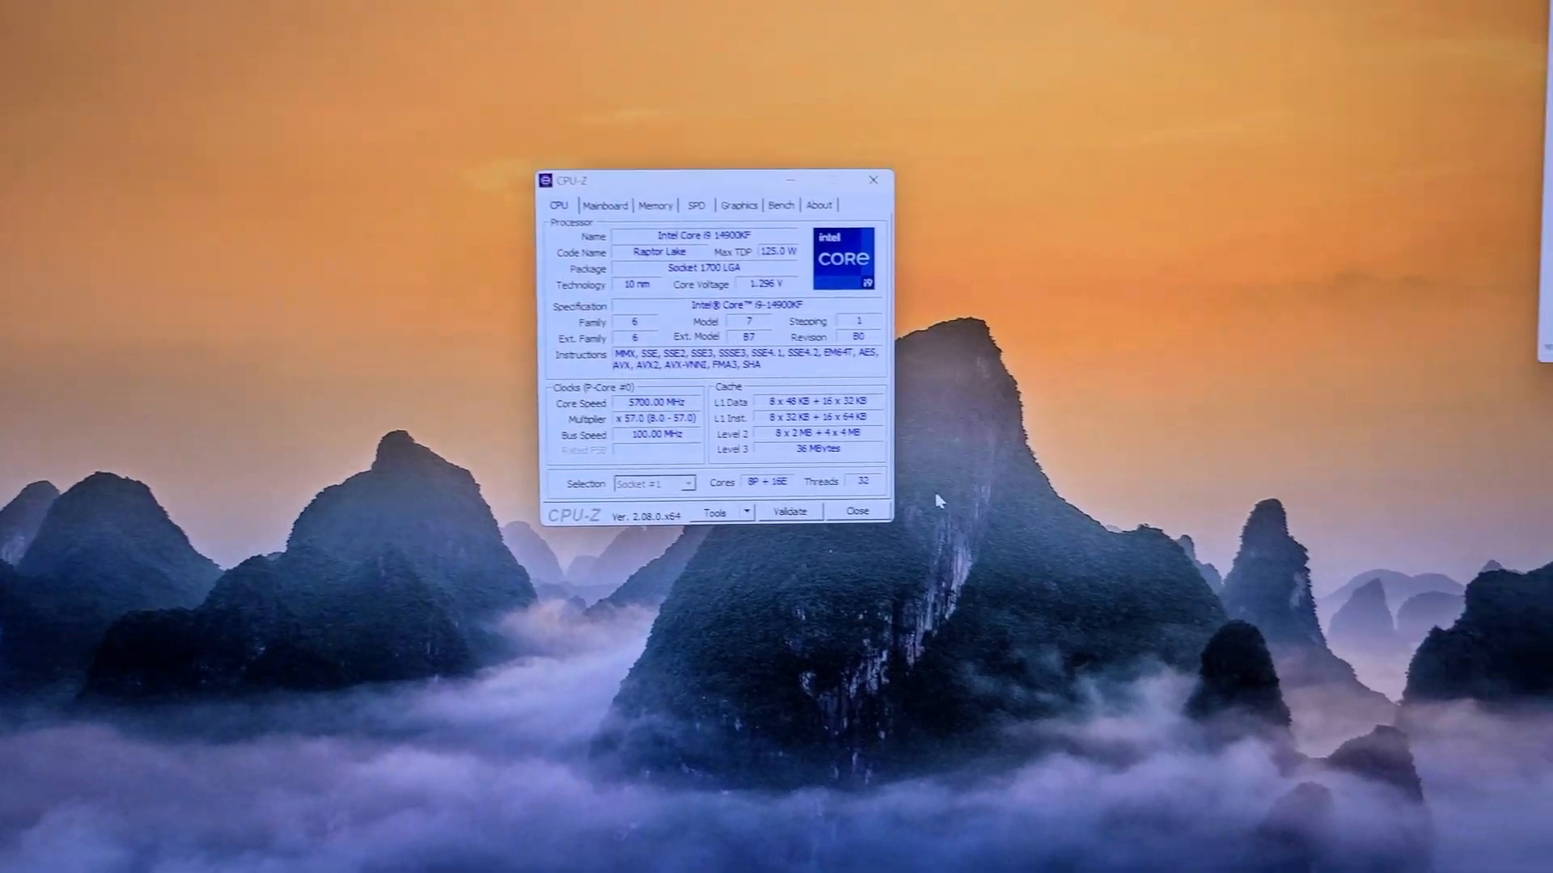